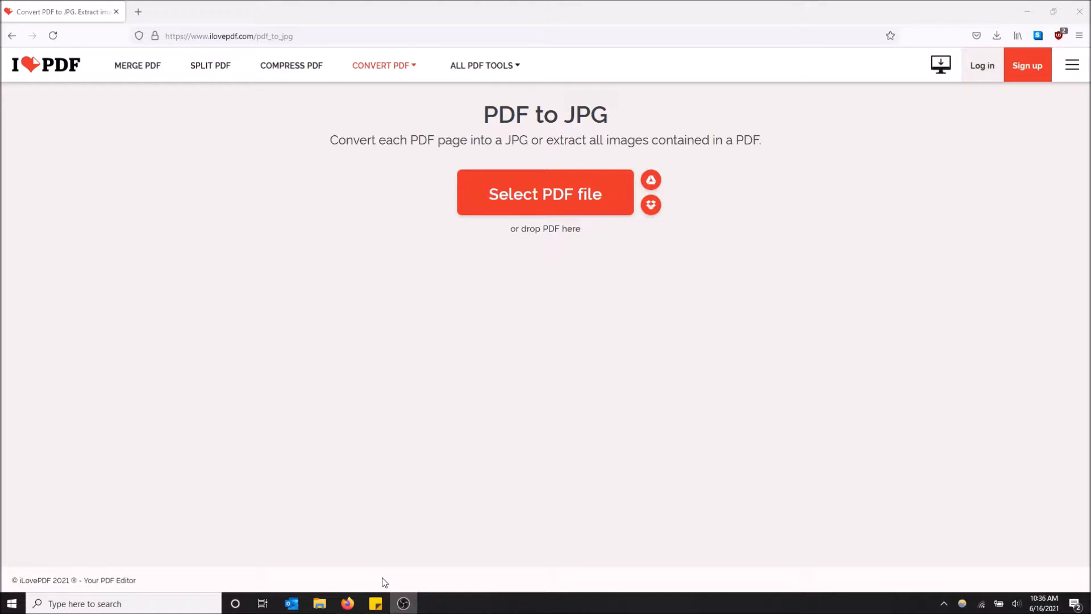
{"action": "mouse_move", "coordinate": [368, 321]}
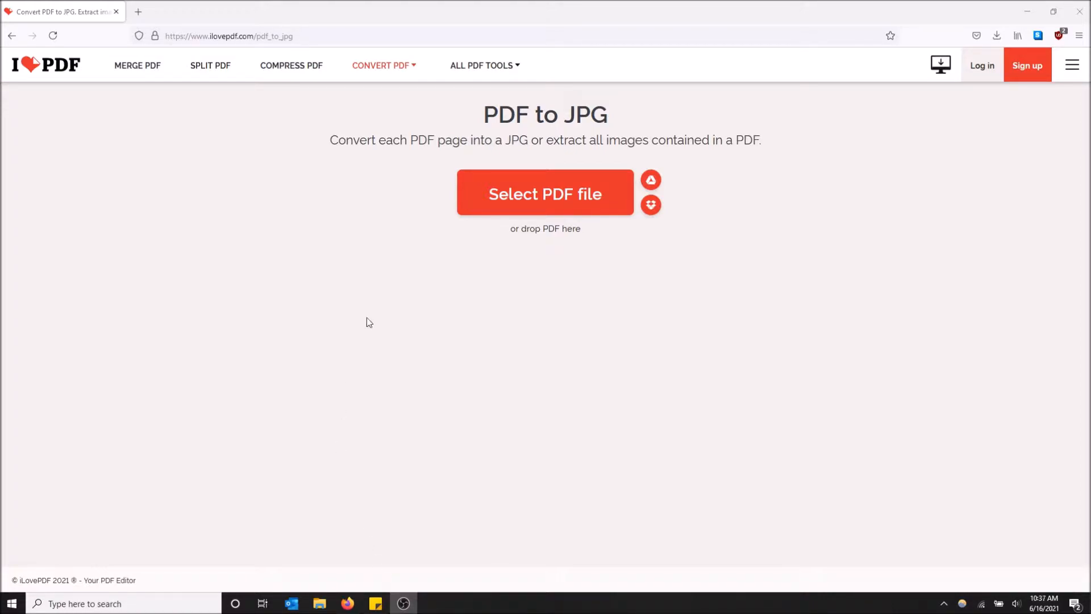
{"action": "mouse_move", "coordinate": [982, 66]}
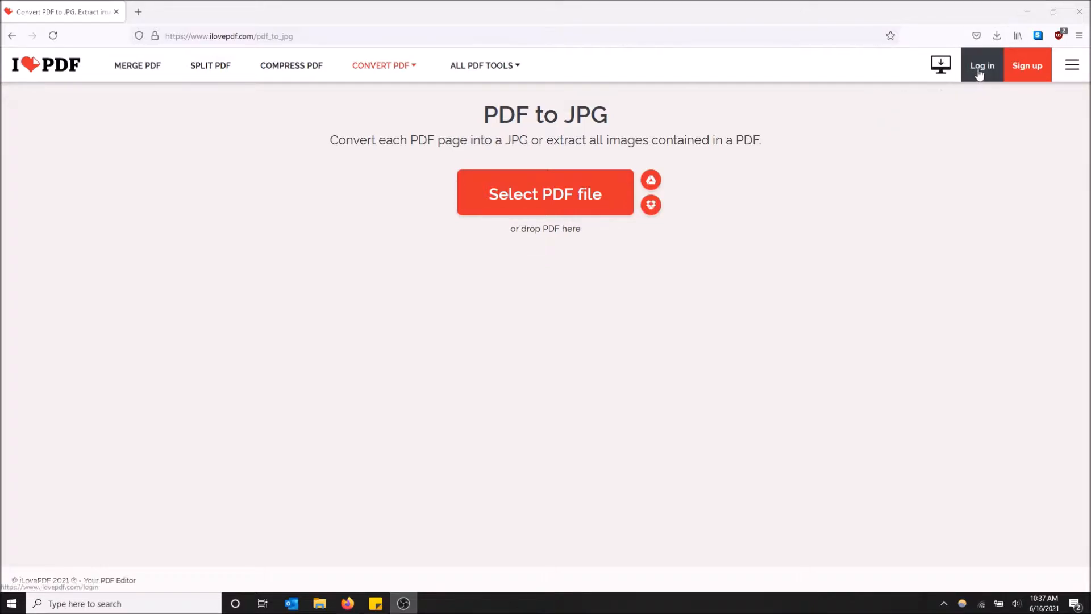
{"action": "mouse_move", "coordinate": [544, 193]}
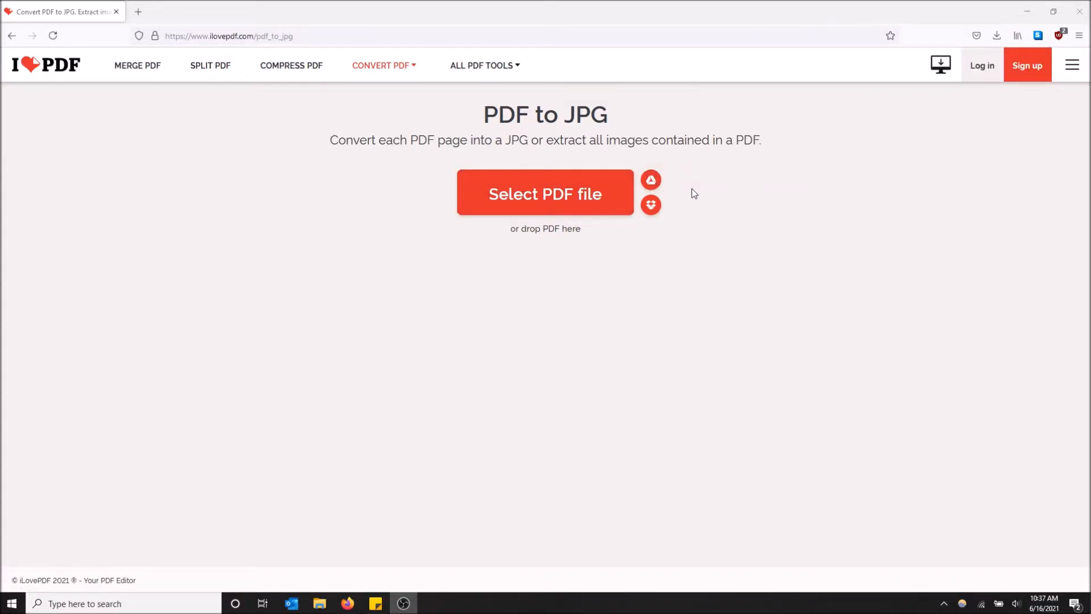
{"action": "mouse_move", "coordinate": [667, 229]}
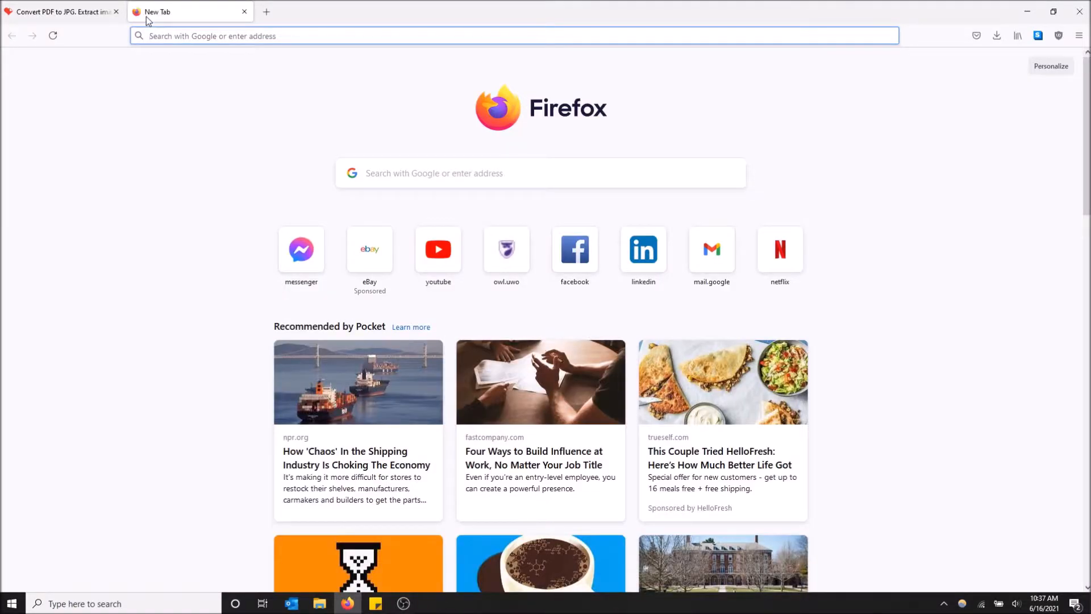
Step: Enter 'pdf to' in the new tab's address bar before returning to the converter page
{"action": "type", "text": "pf"}
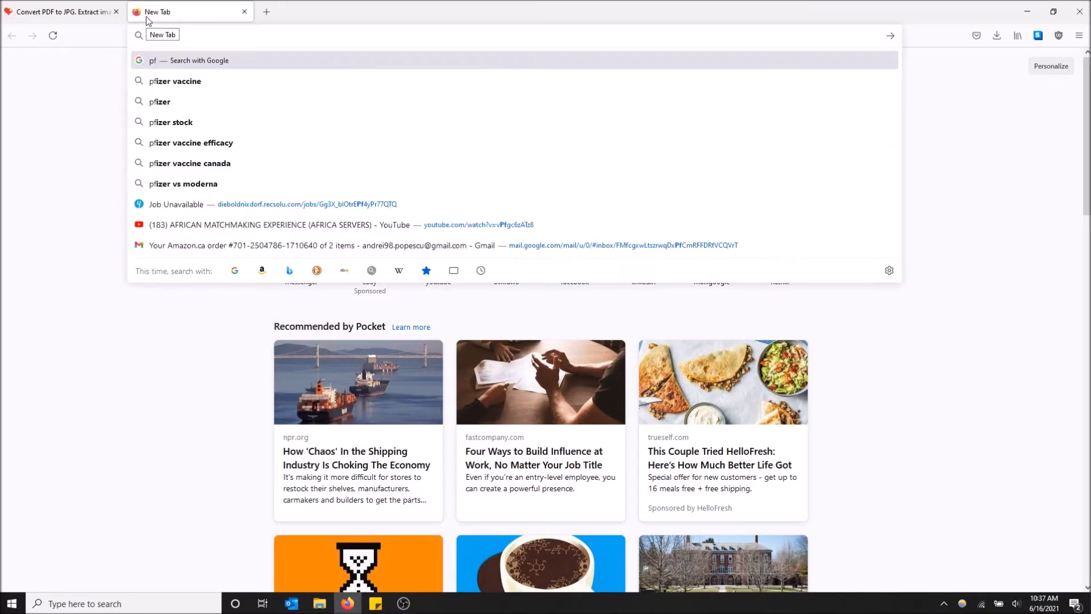
{"action": "type", "text": "df to"}
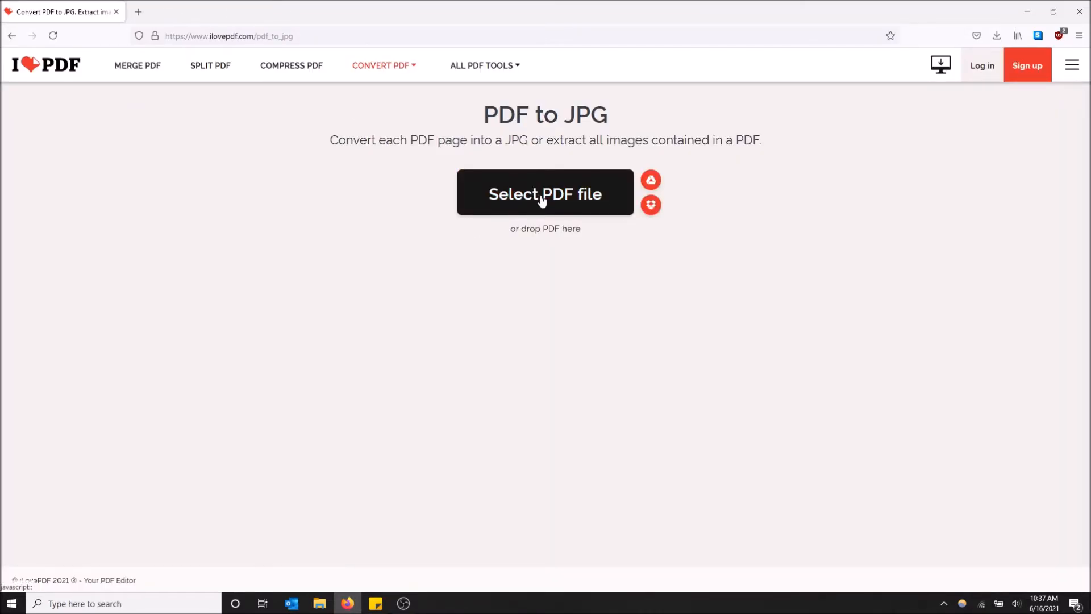
{"action": "mouse_move", "coordinate": [554, 200]}
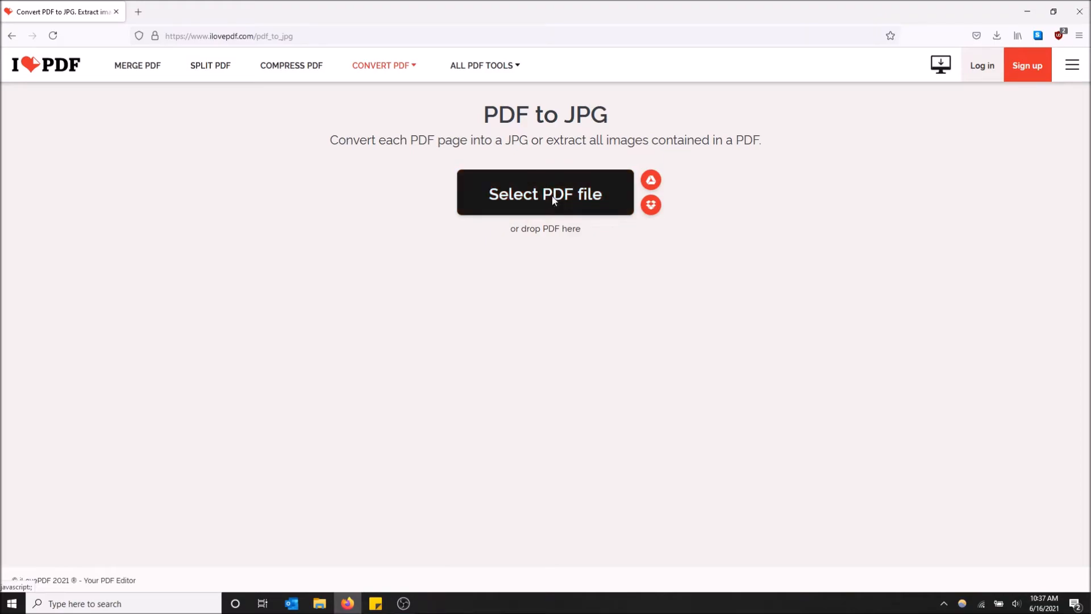
Step: Upload Migration Timeline.pdf from the Desktop into the PDF to JPG tool
{"action": "left_click", "coordinate": [544, 193]}
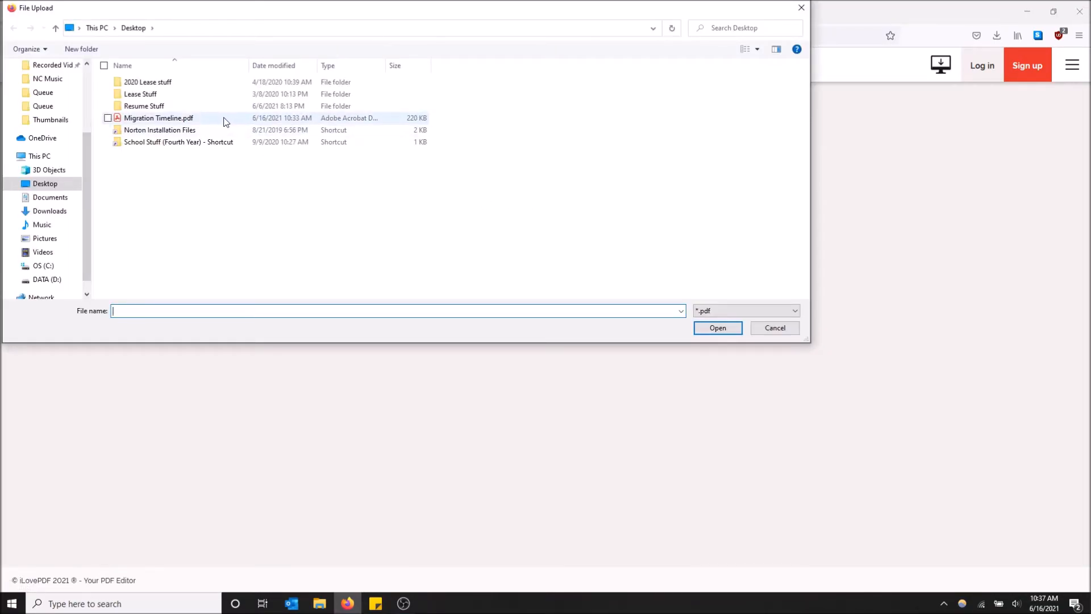
{"action": "left_click", "coordinate": [159, 117]}
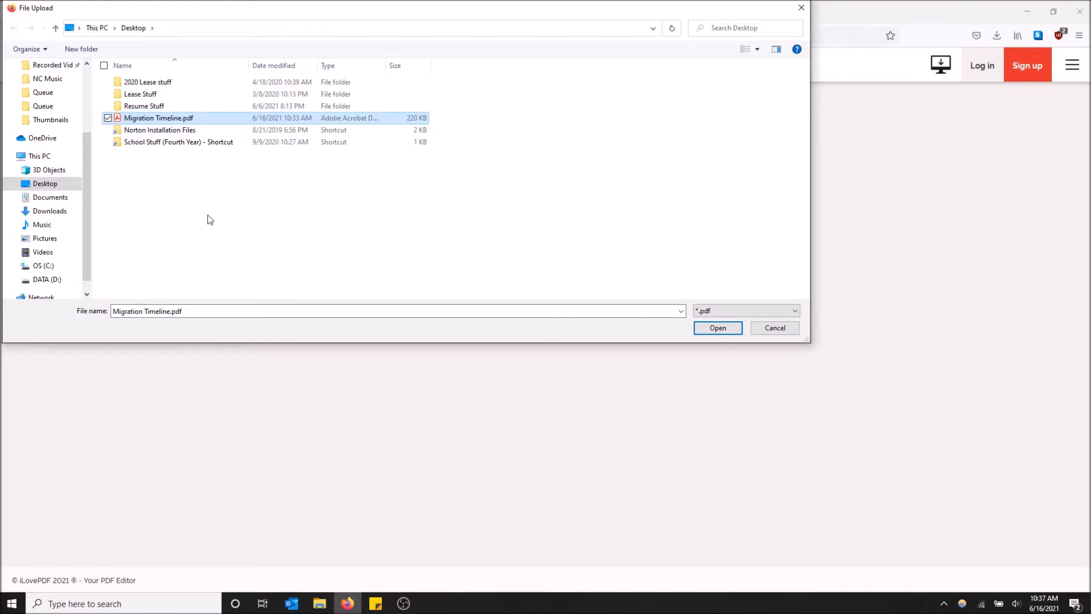
{"action": "mouse_move", "coordinate": [202, 187]}
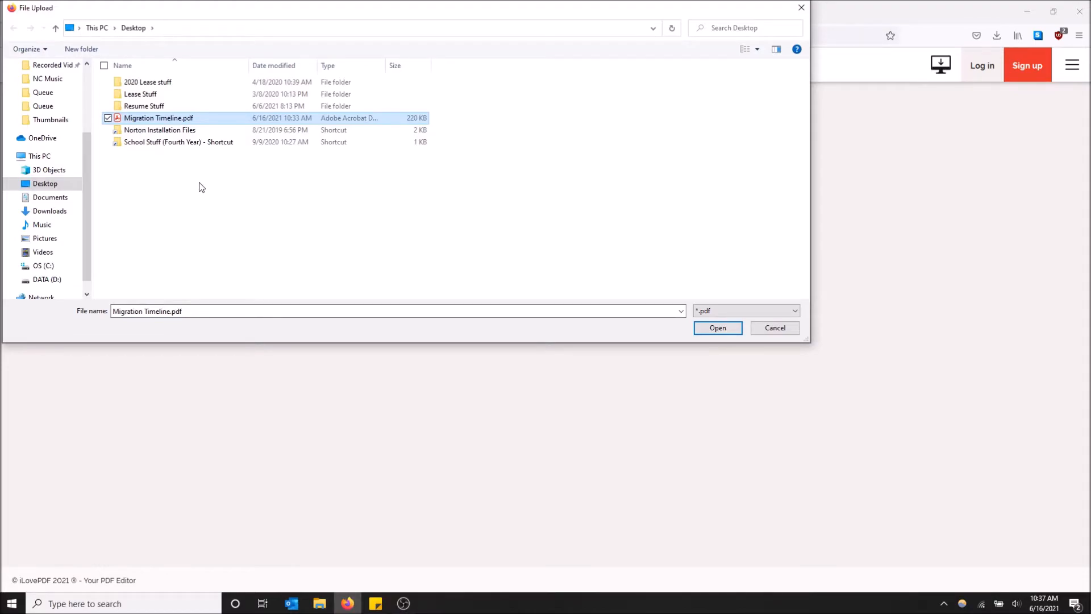
{"action": "mouse_move", "coordinate": [689, 340]}
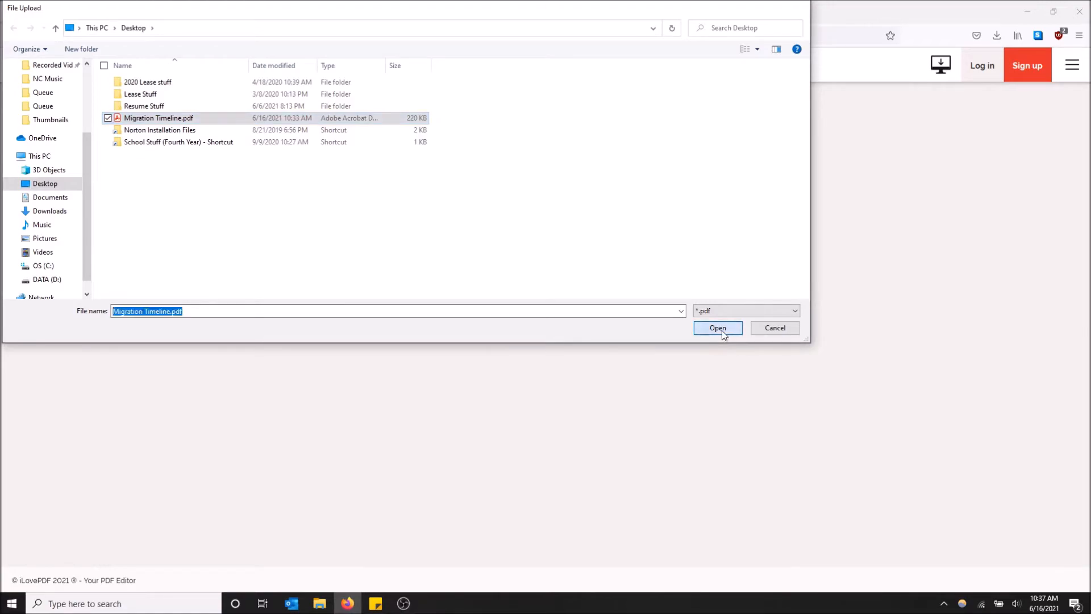
{"action": "left_click", "coordinate": [717, 328]}
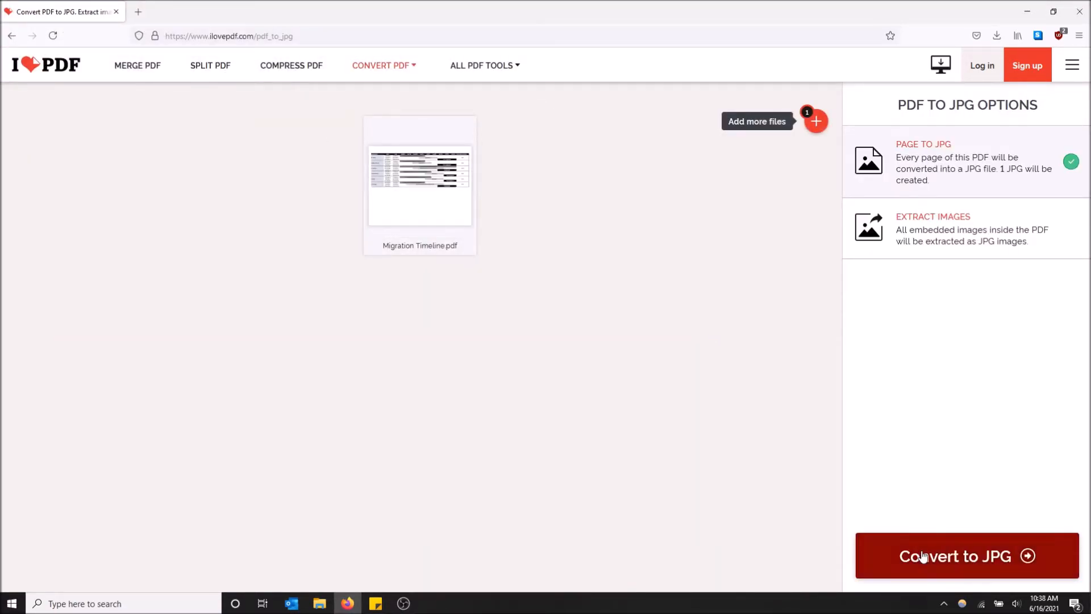
Step: Convert the PDF to JPG and save Migration Timeline_page-0001.jpg via Firefox's Save File prompt
{"action": "left_click", "coordinate": [953, 555]}
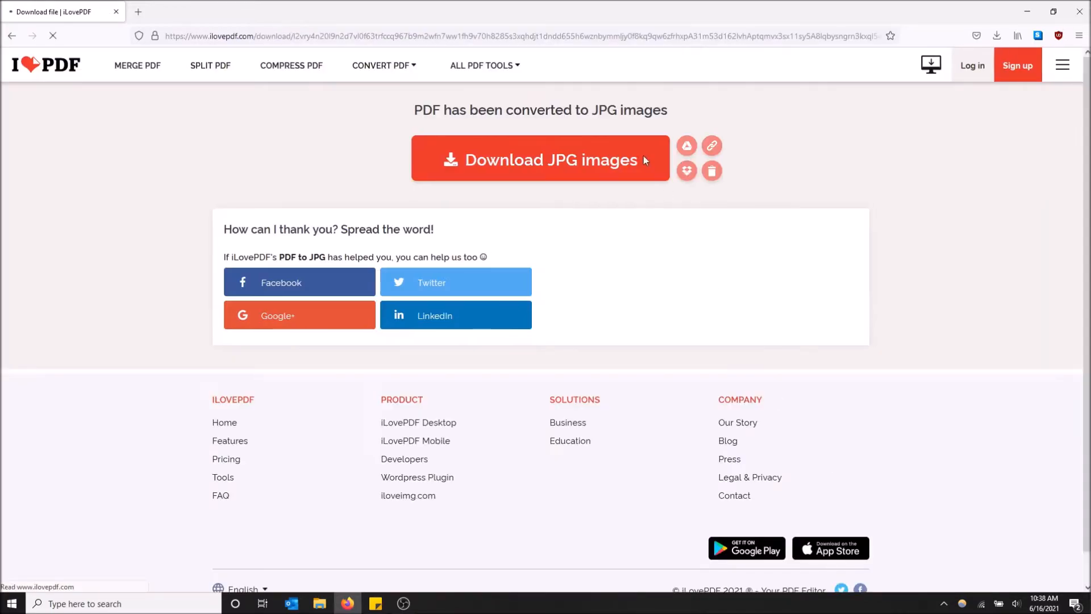
{"action": "left_click", "coordinate": [539, 159]}
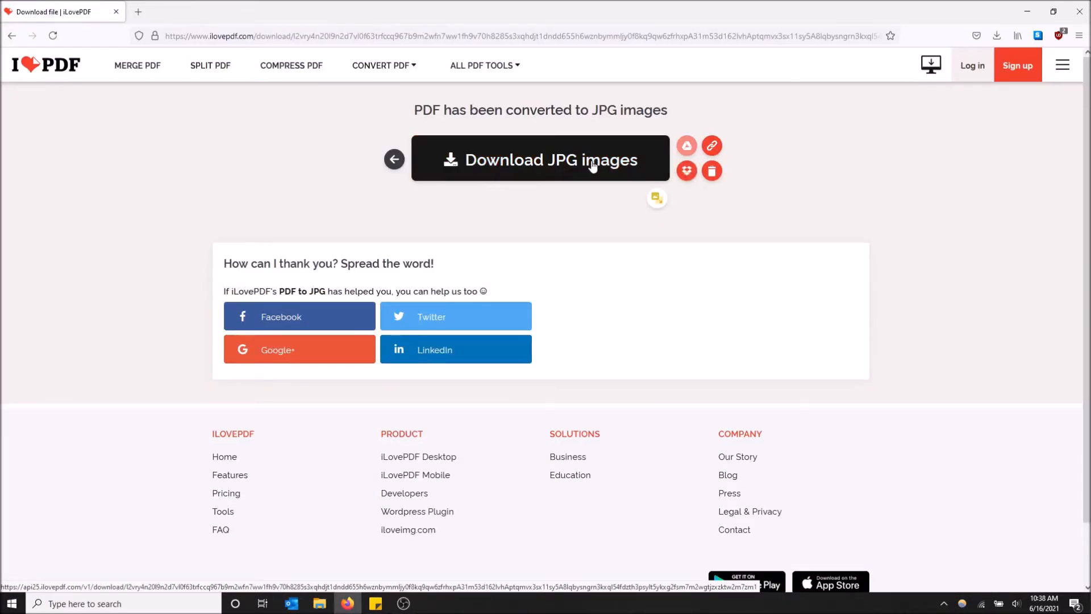
{"action": "left_click", "coordinate": [539, 159]}
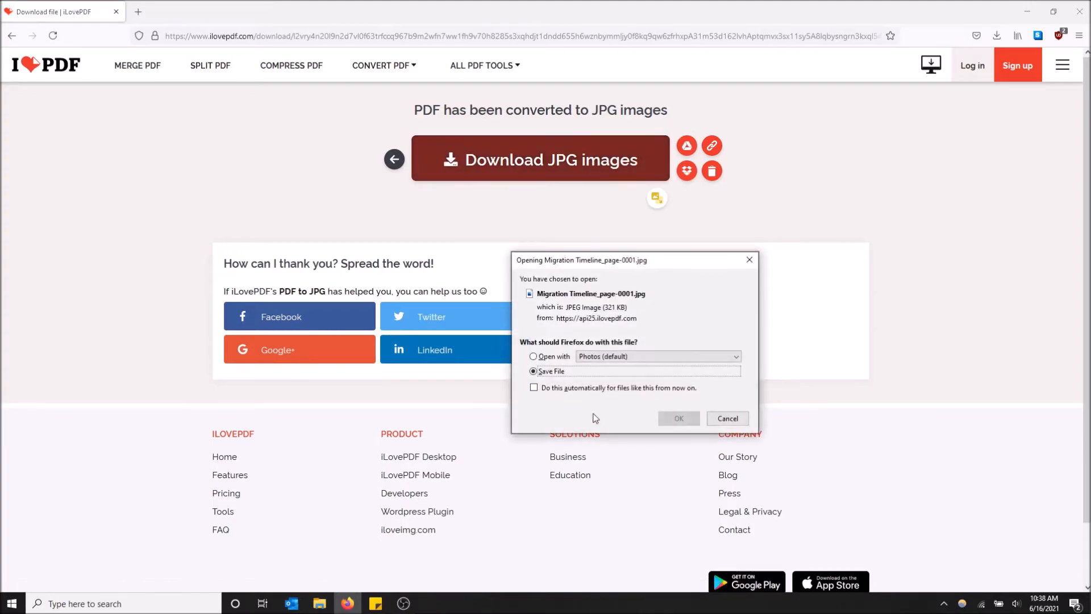
{"action": "left_click", "coordinate": [677, 418]}
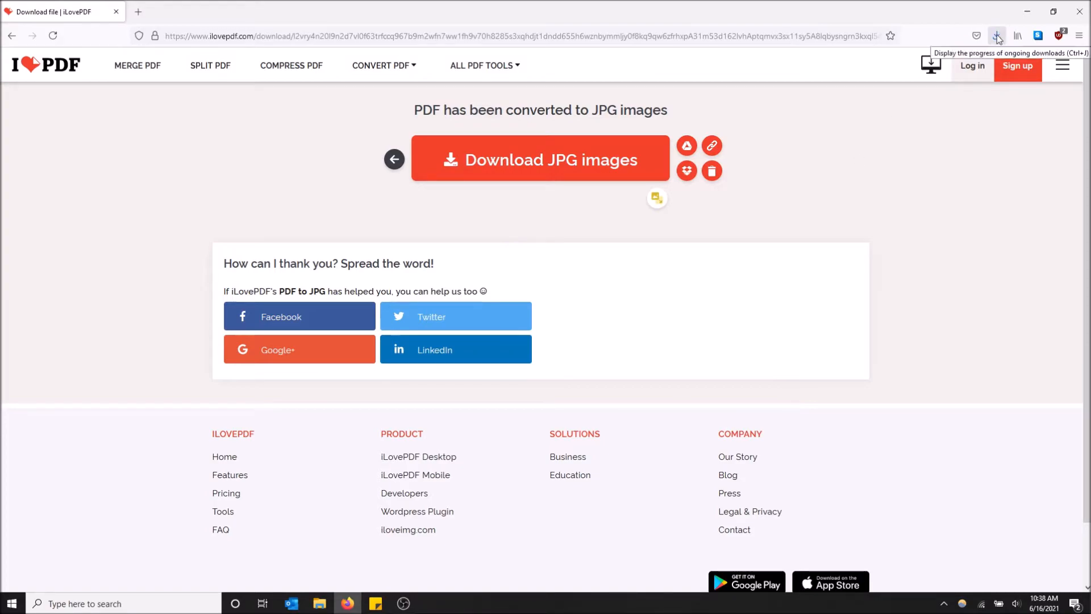
{"action": "left_click", "coordinate": [996, 35]}
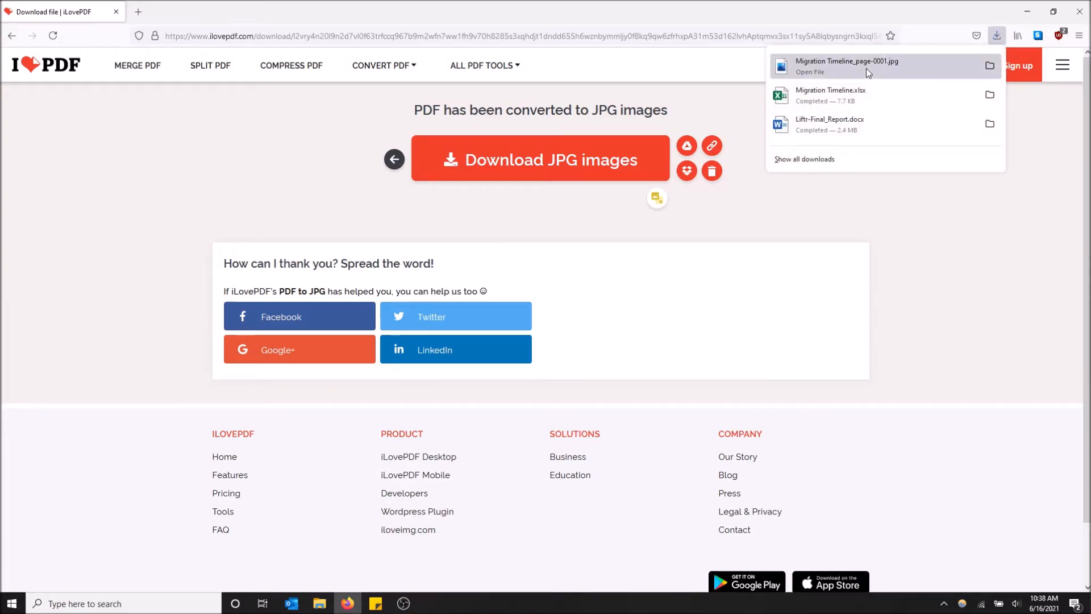
{"action": "left_click", "coordinate": [846, 66]}
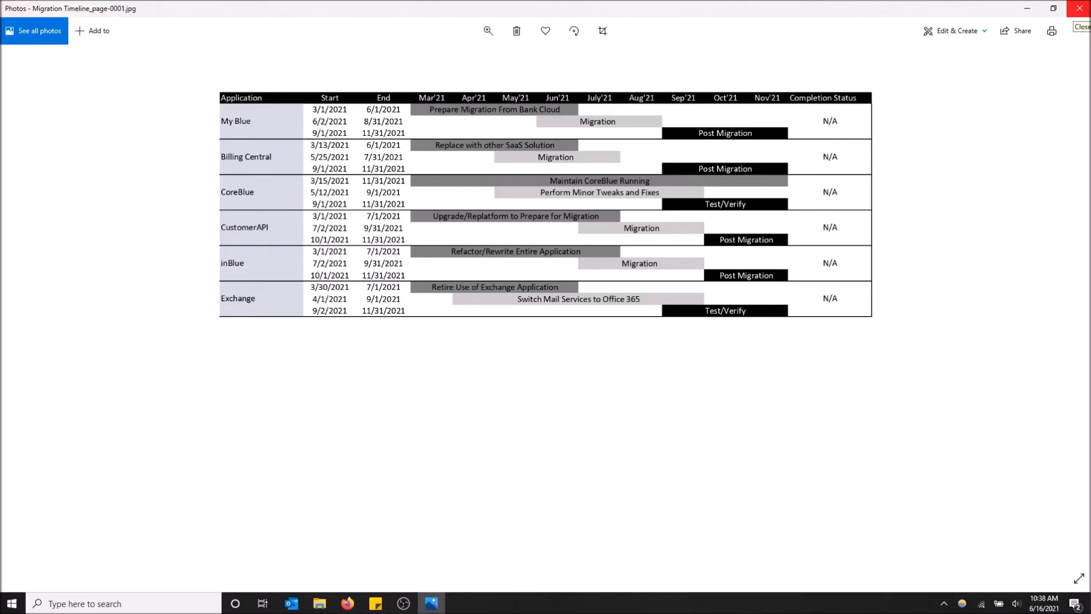
{"action": "left_click", "coordinate": [347, 603]}
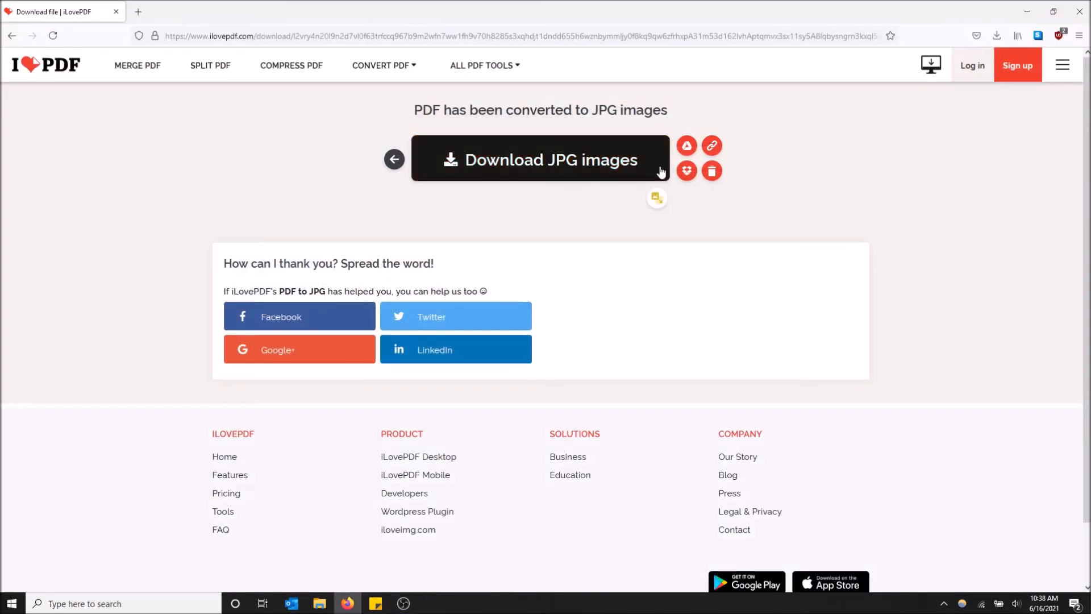
{"action": "mouse_move", "coordinate": [685, 170]}
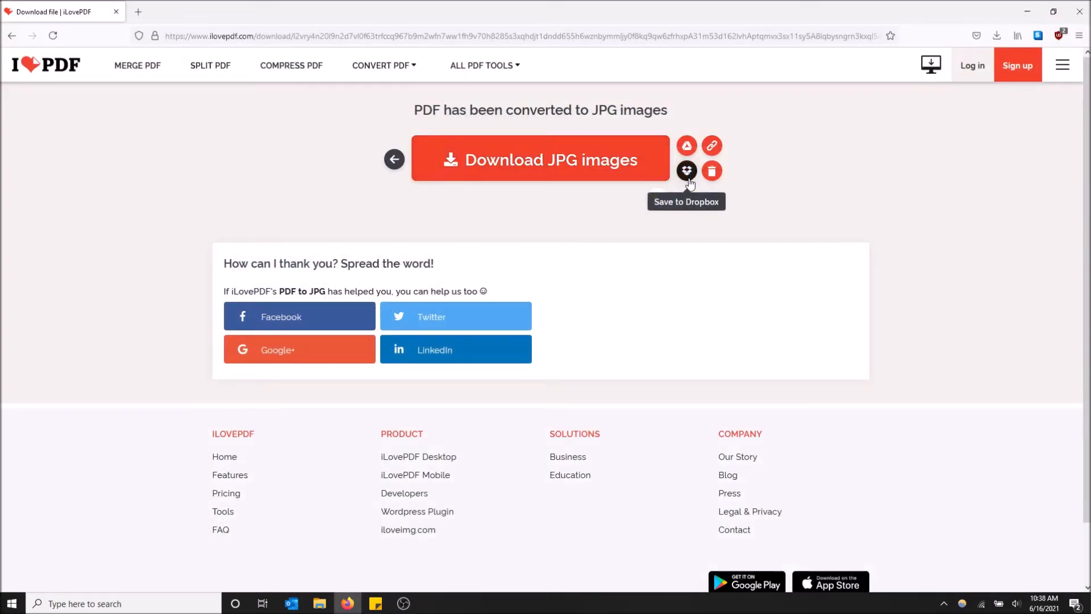
{"action": "left_click", "coordinate": [685, 170]}
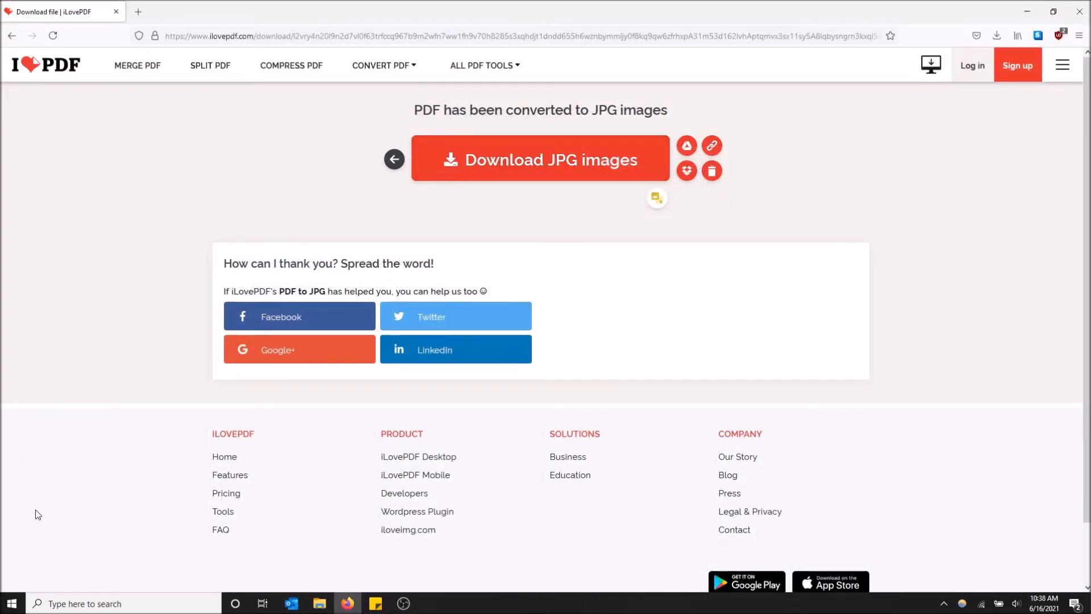